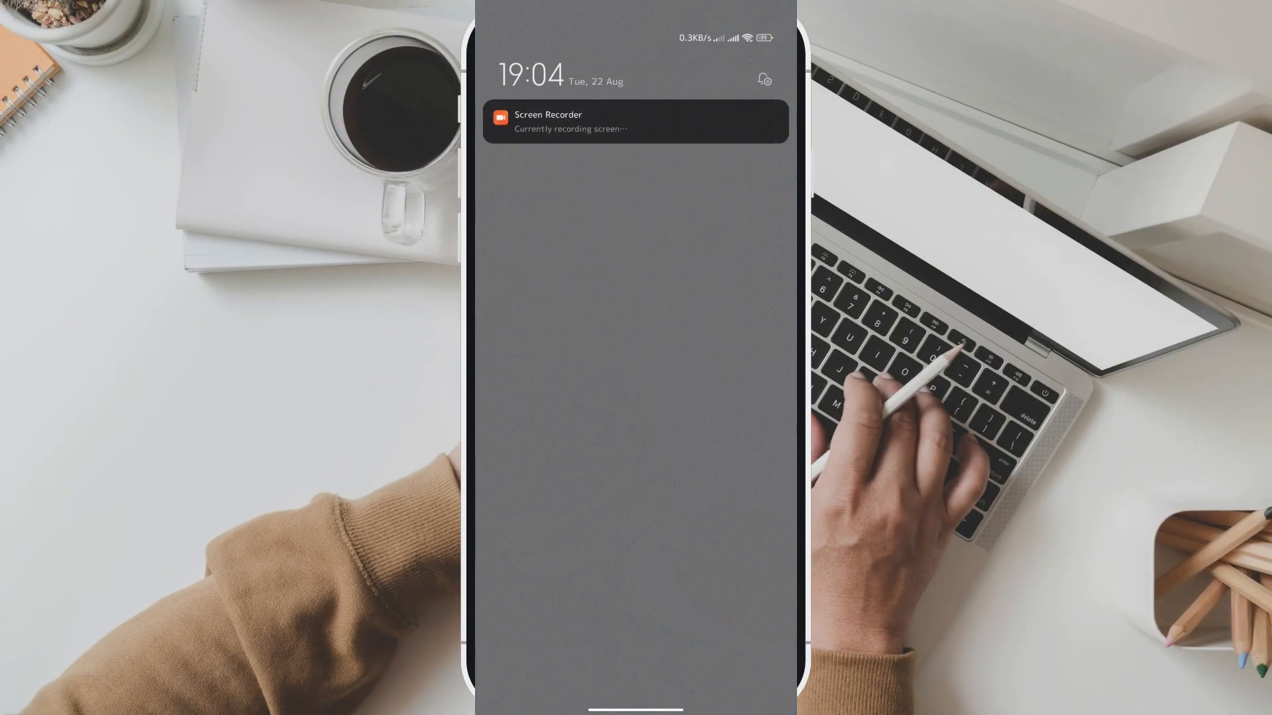
Step: Dismiss the notification shade and bring up the Settings category list
scroll(down, 3)
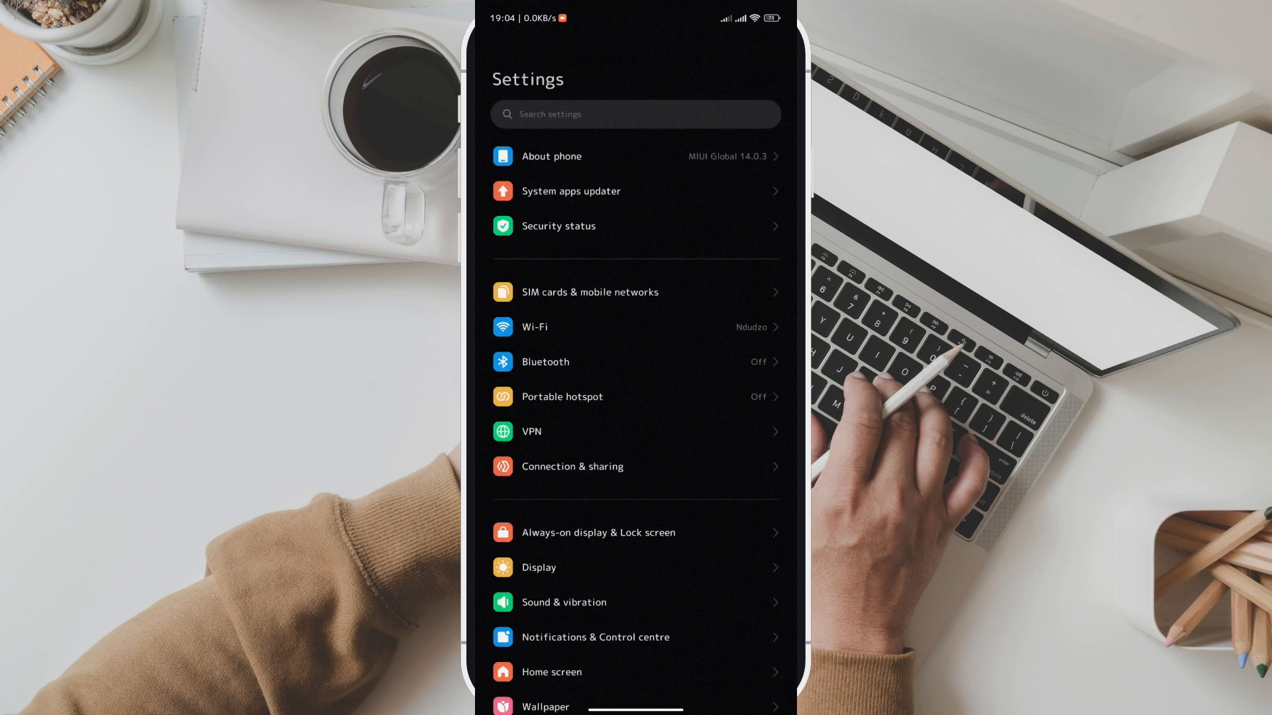
Step: Tap MIUI version in About phone twice to confirm developer mode is already on
click(551, 156)
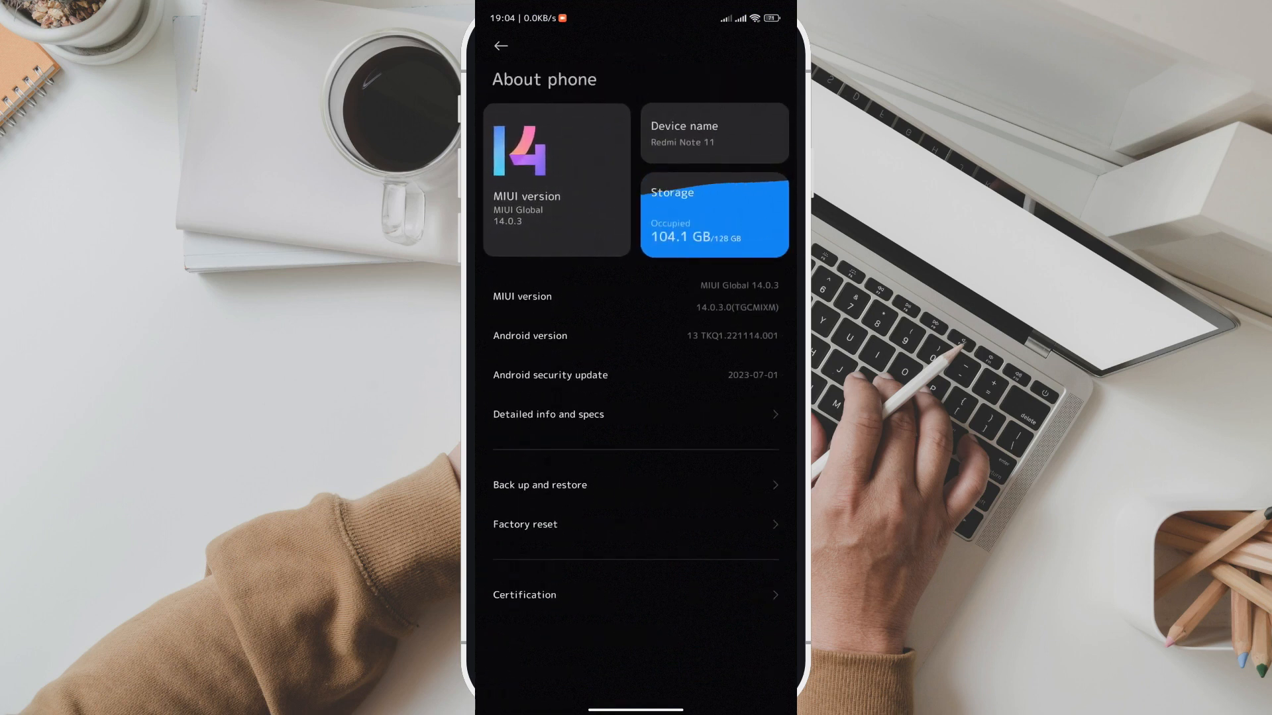
click(532, 186)
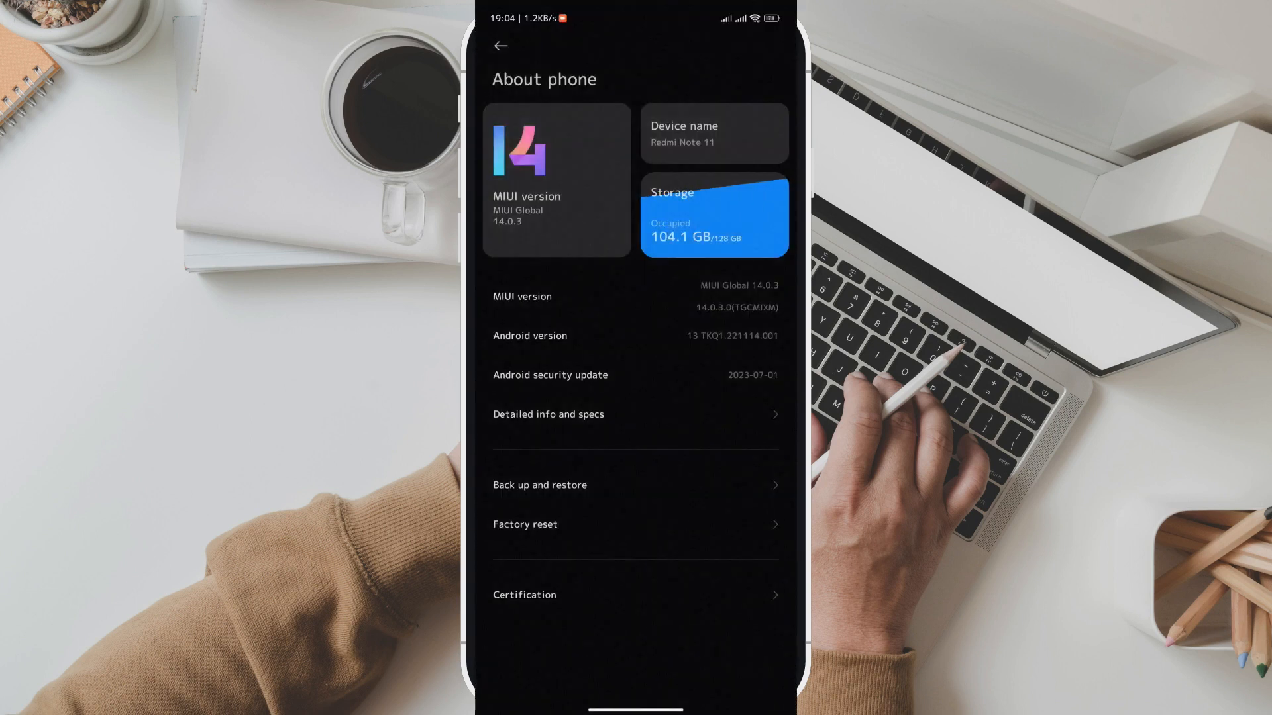
click(519, 45)
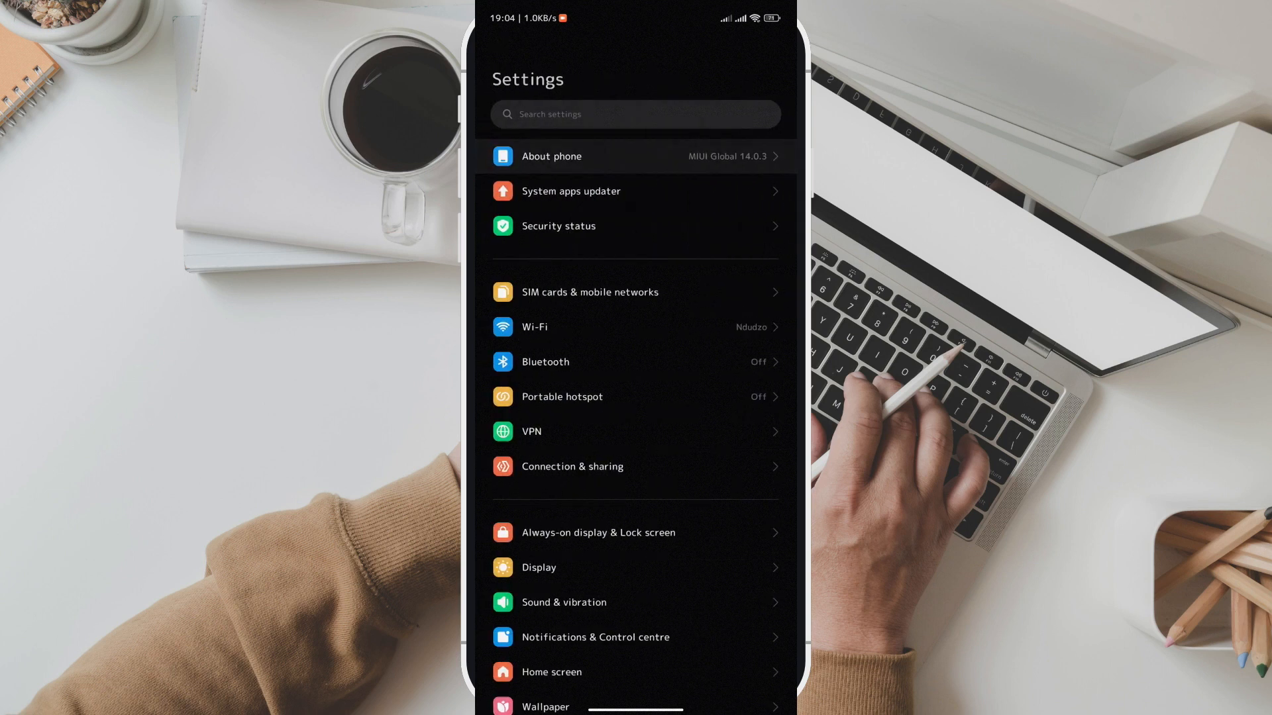
click(551, 157)
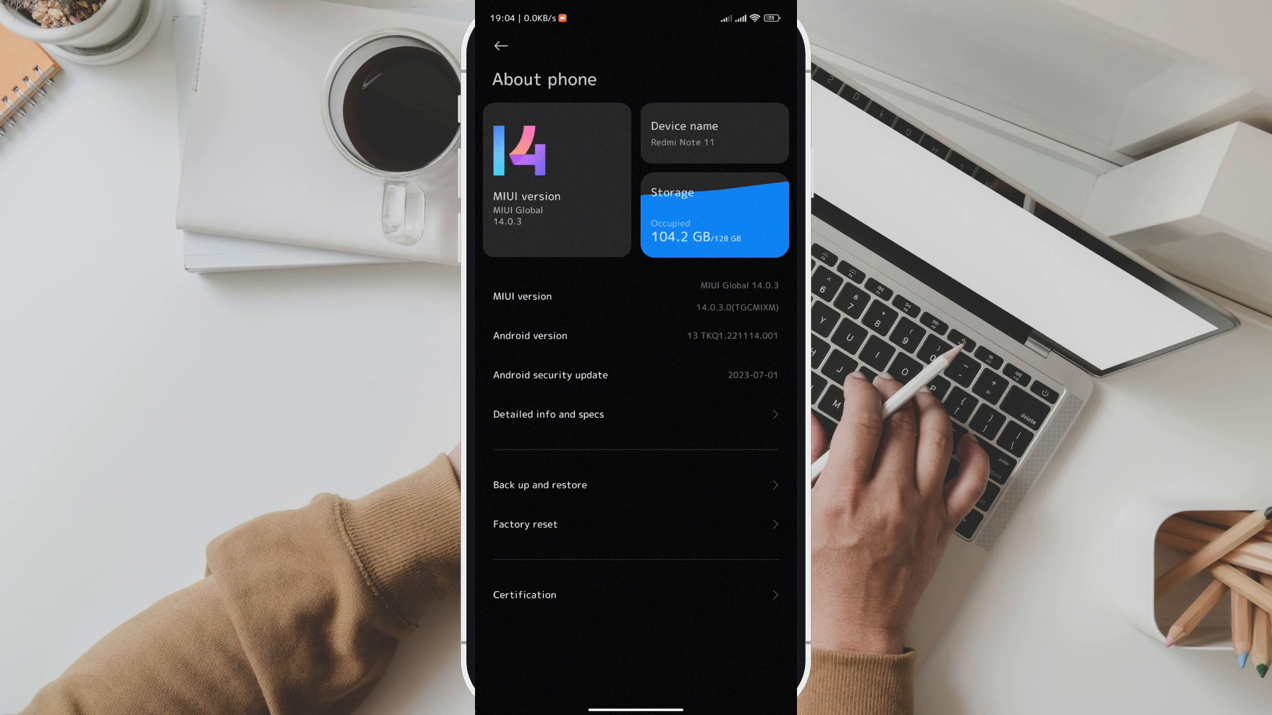
click(556, 180)
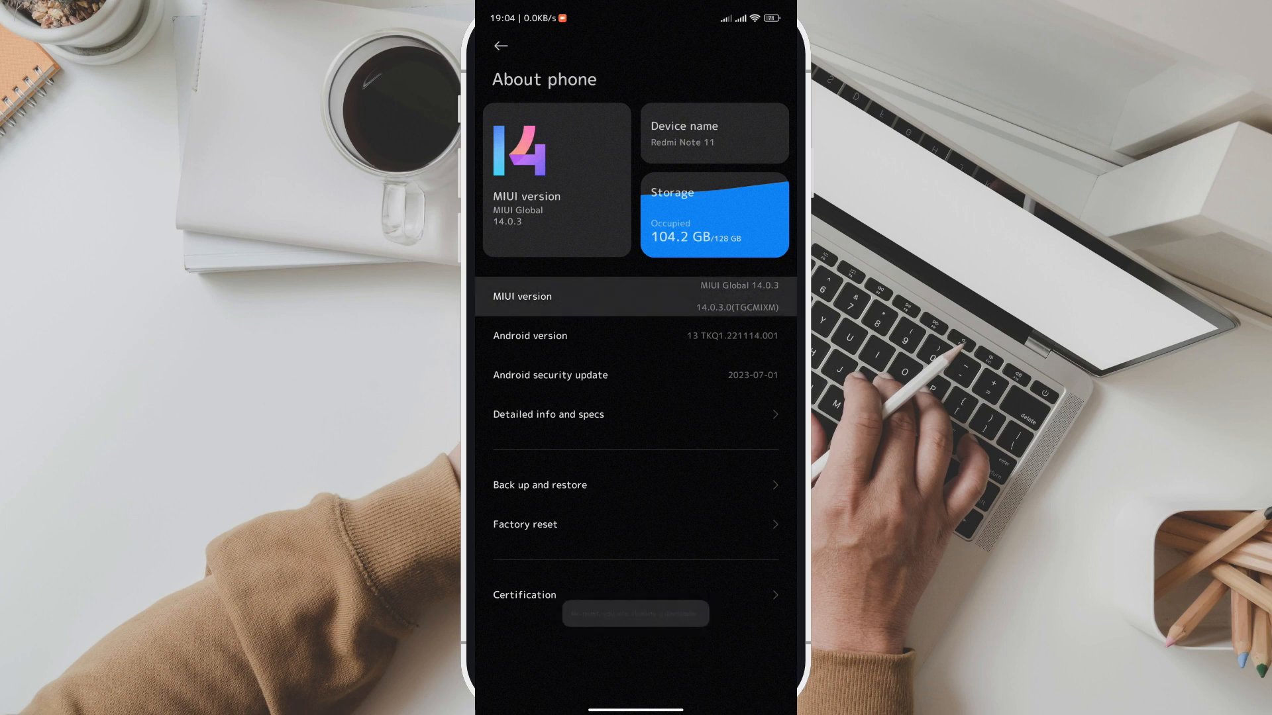
click(500, 46)
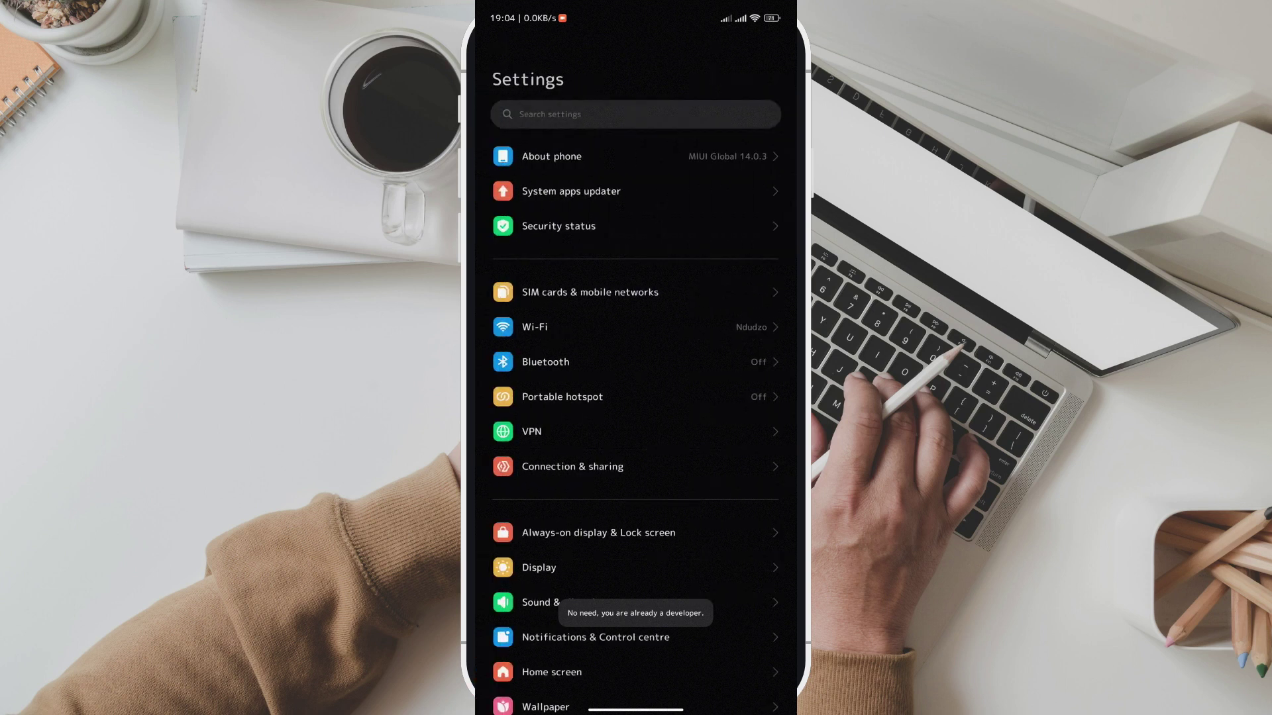
Step: Search settings for 'deve' and open the Developer options result
click(634, 114)
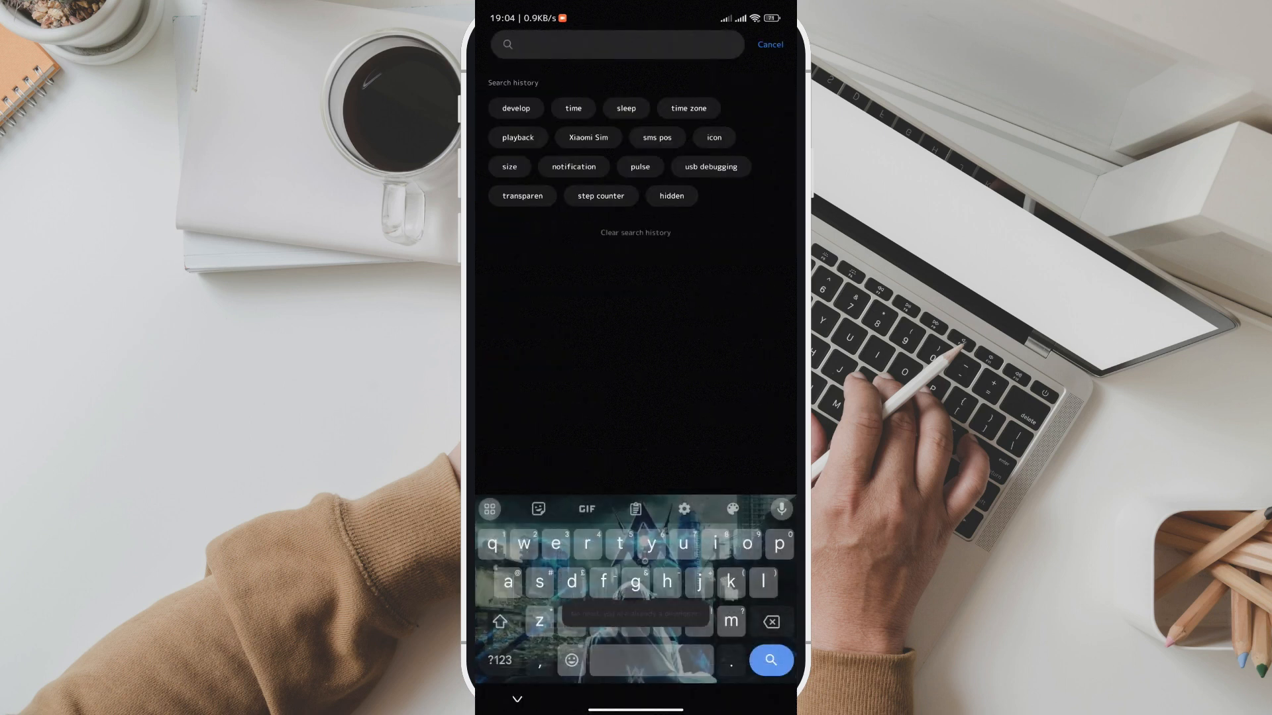
text(deve)
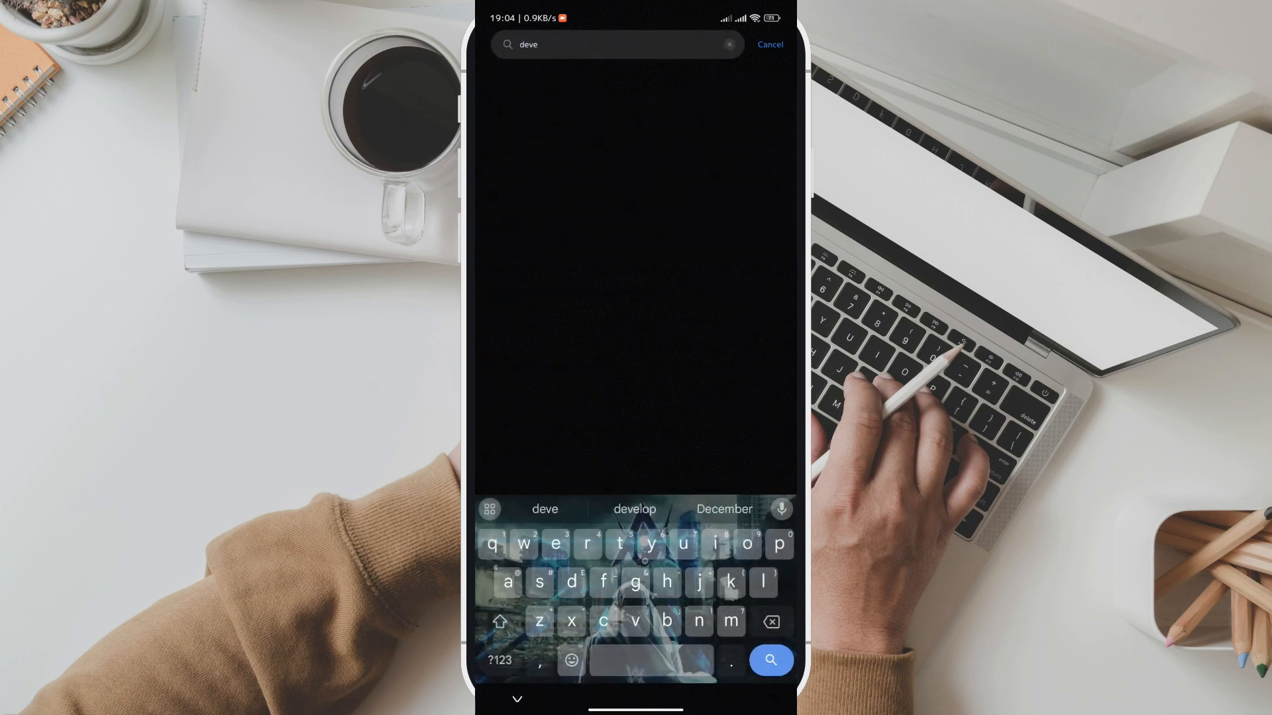
click(634, 508)
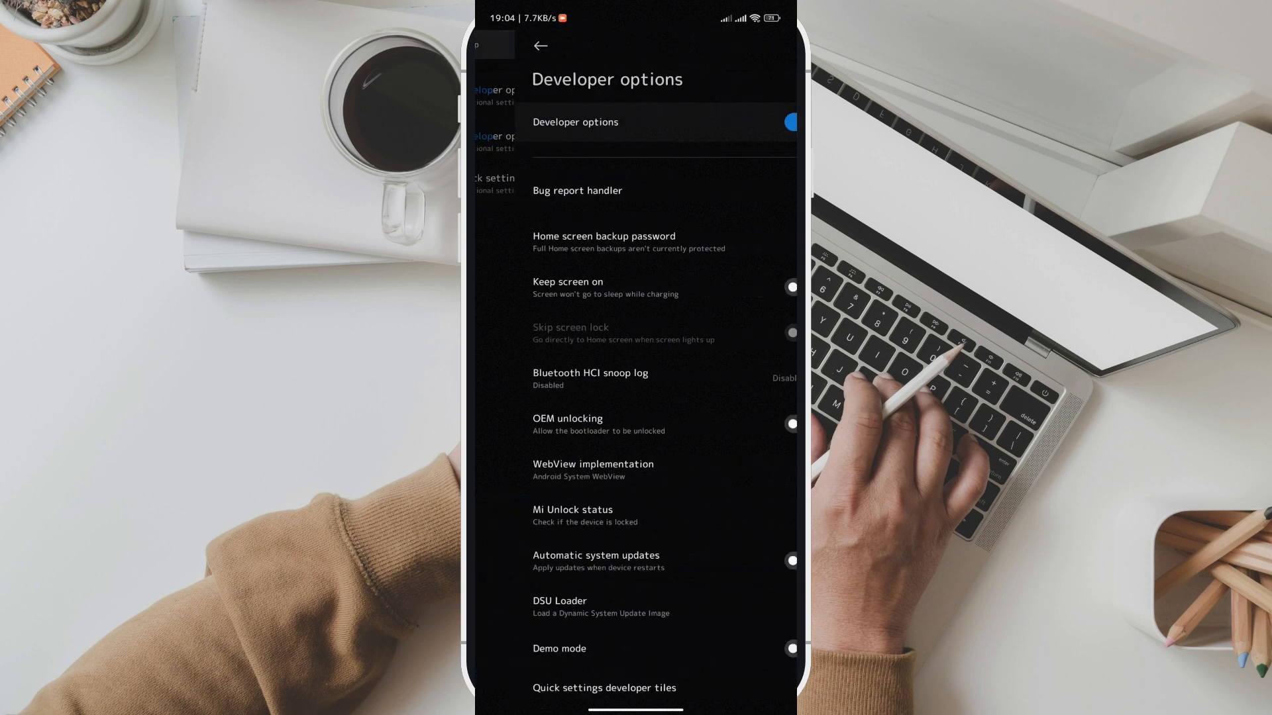
Step: Scroll to Hardware accelerated rendering and switch on Allow window-level blurs
scroll(down, 3)
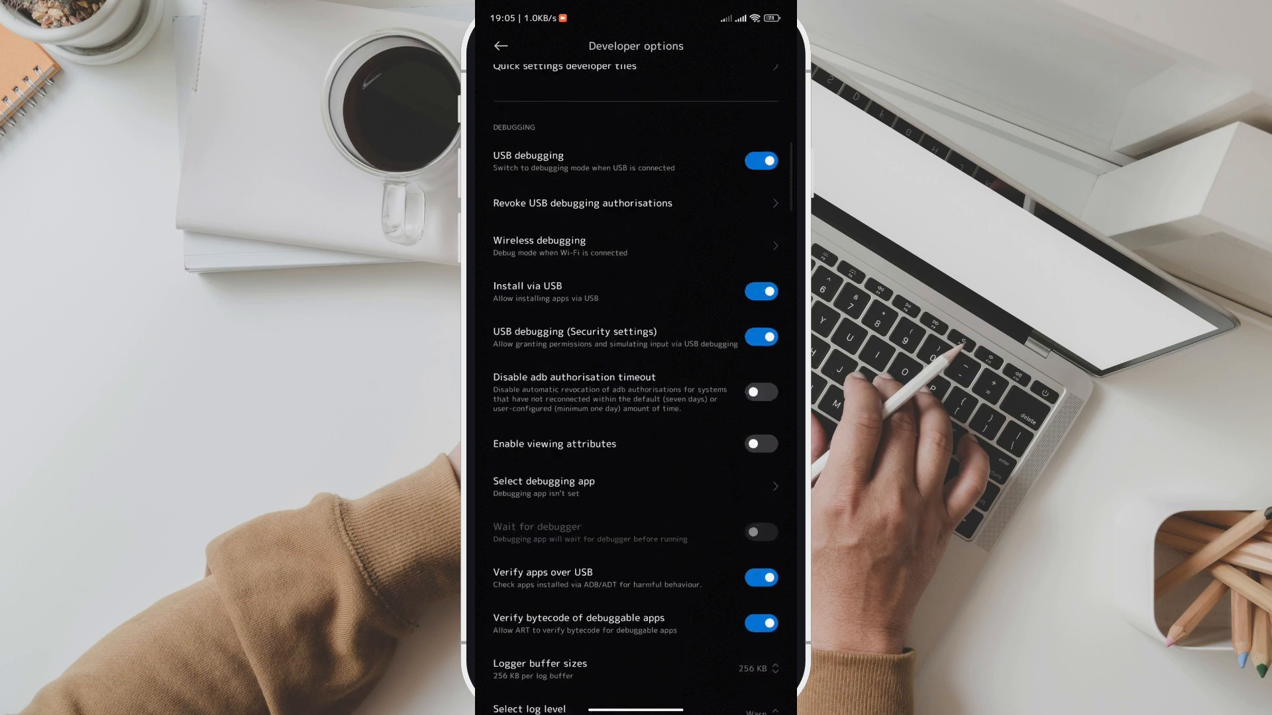
scroll(down, 3)
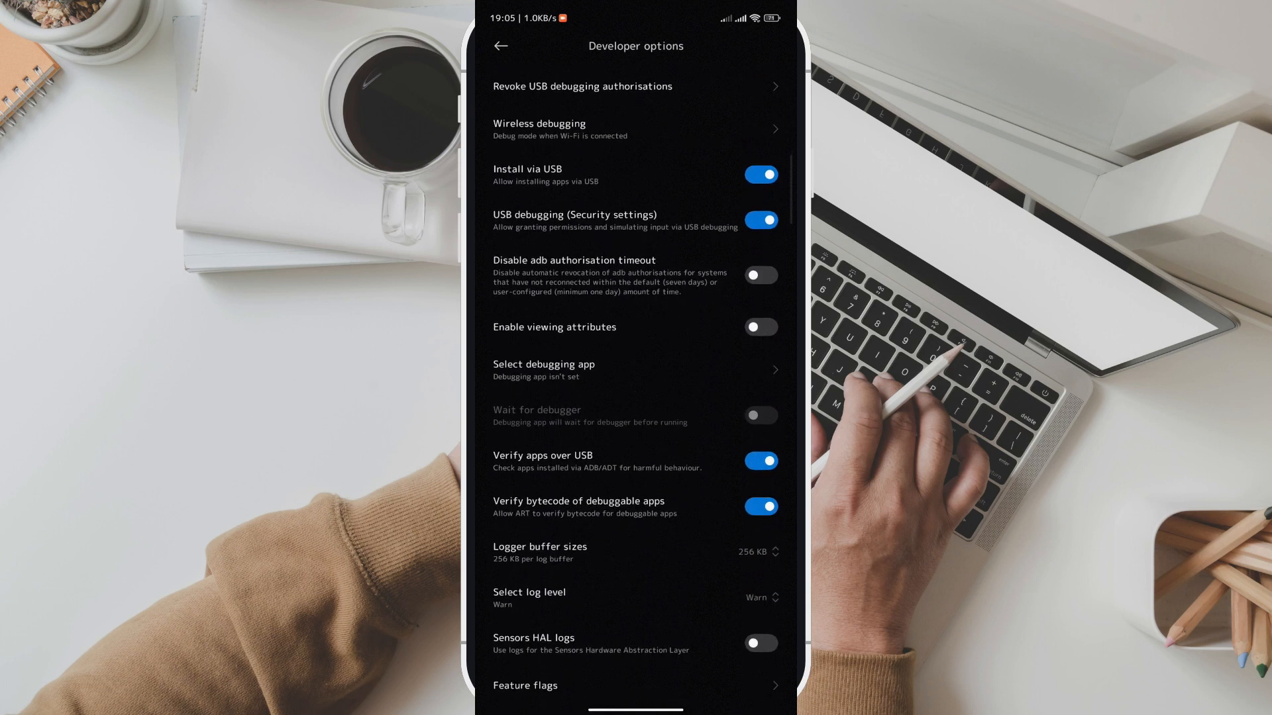
scroll(down, 3)
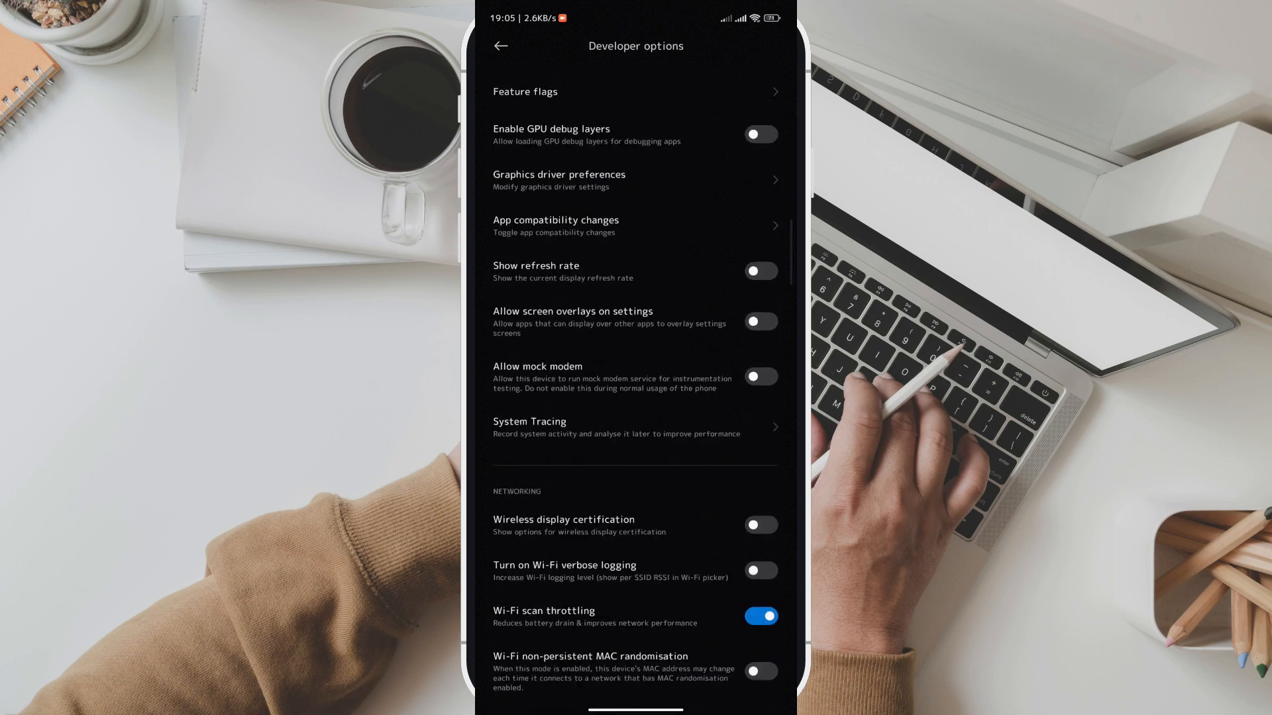
scroll(down, 3)
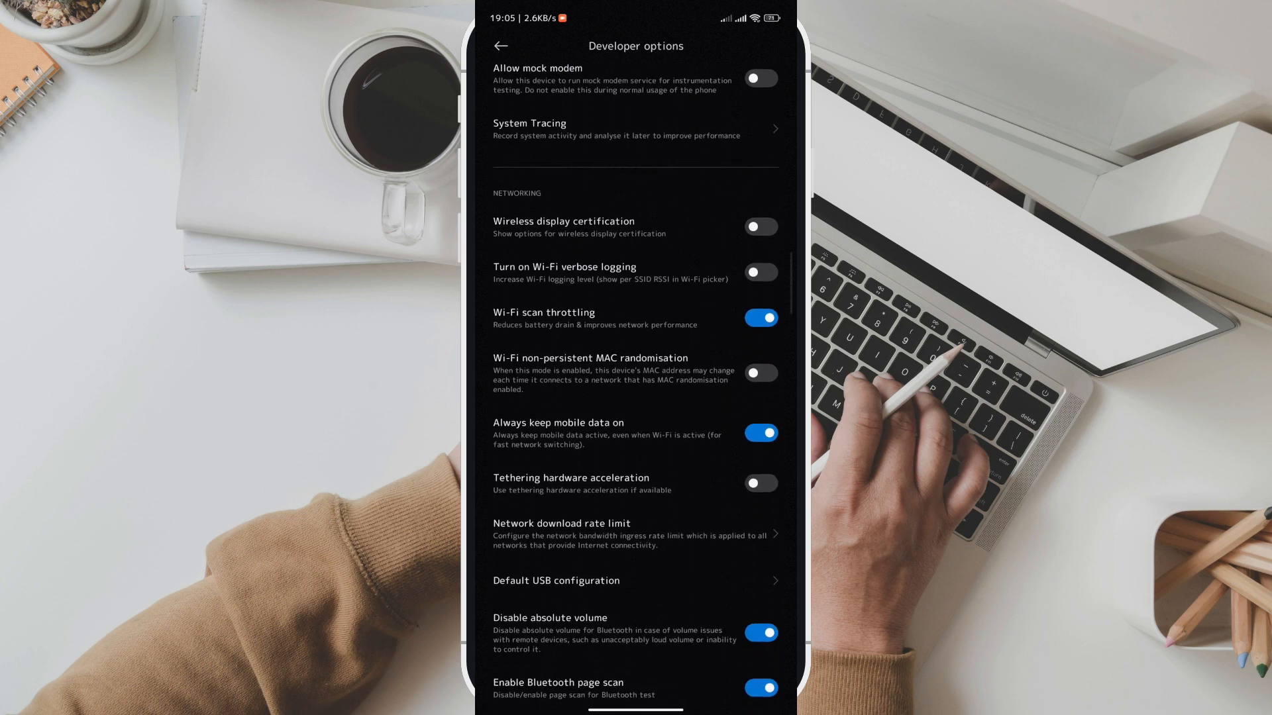
scroll(down, 3)
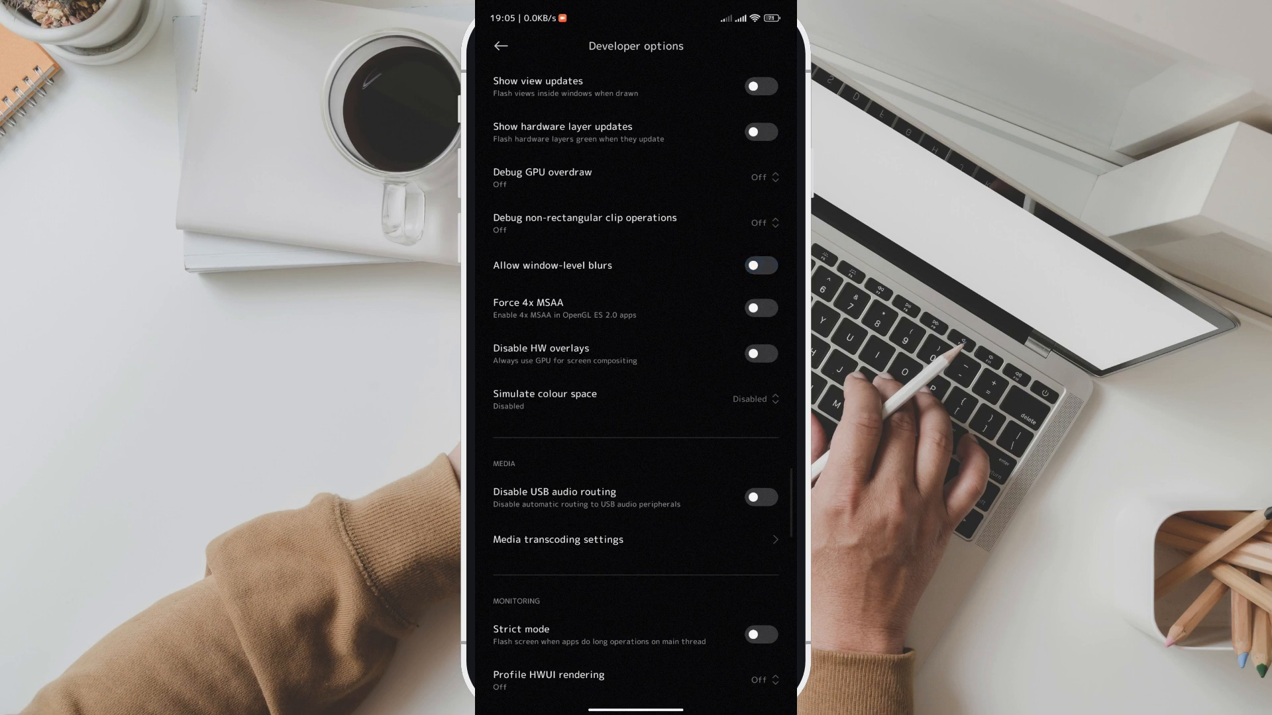
click(761, 265)
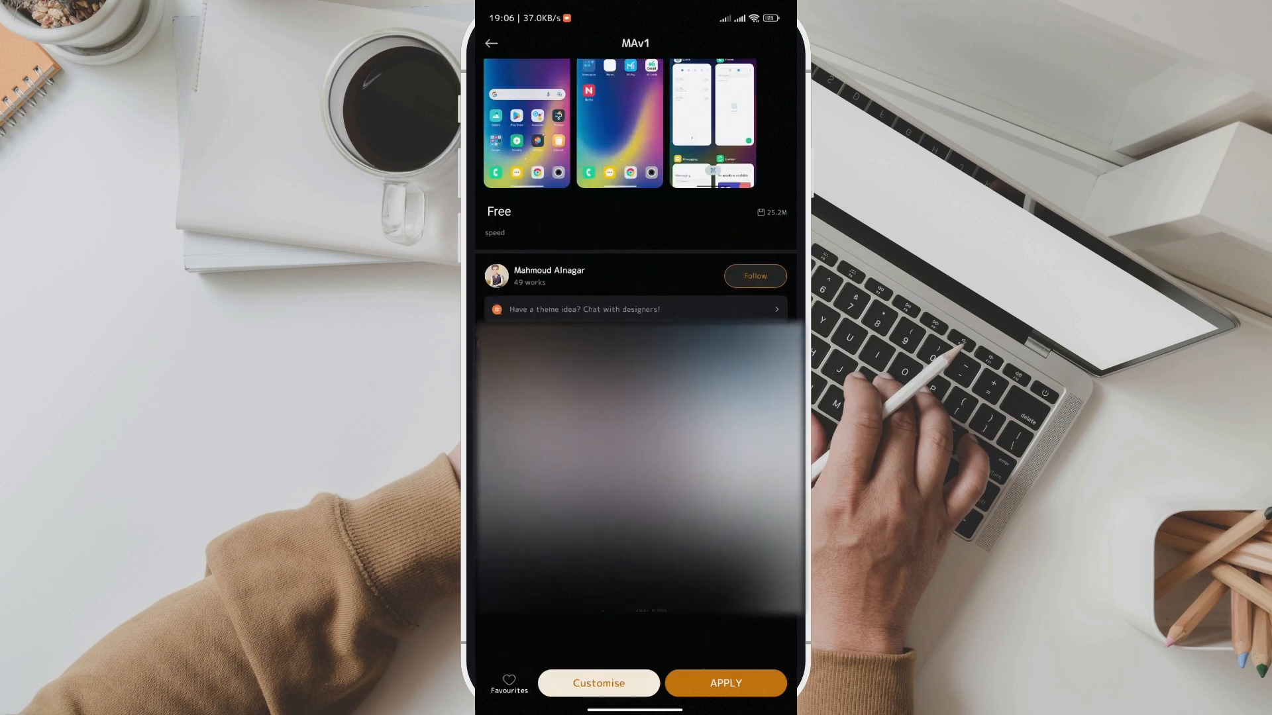
Step: Tap APPLY on the MAv1 theme page, then confirm with the green Apply button
click(598, 683)
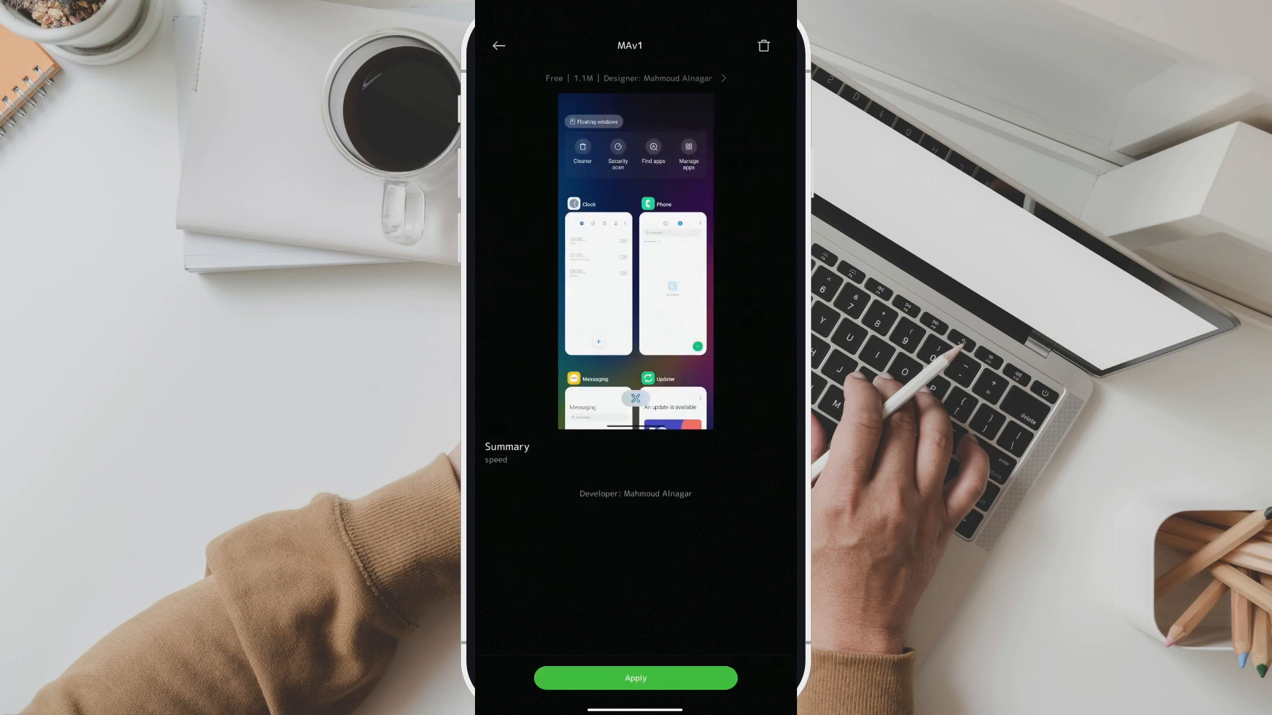
click(635, 678)
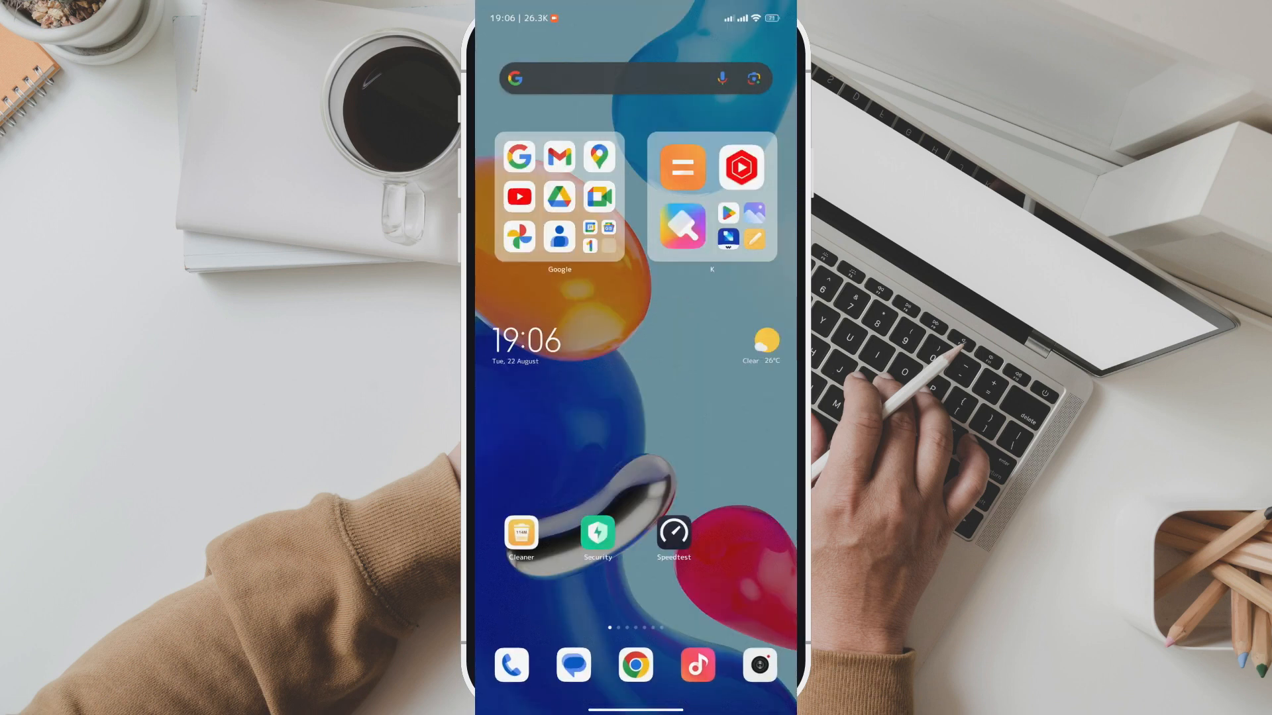
Step: Swipe through the home screen to view the newly applied MAv1 theme
scroll(down, 3)
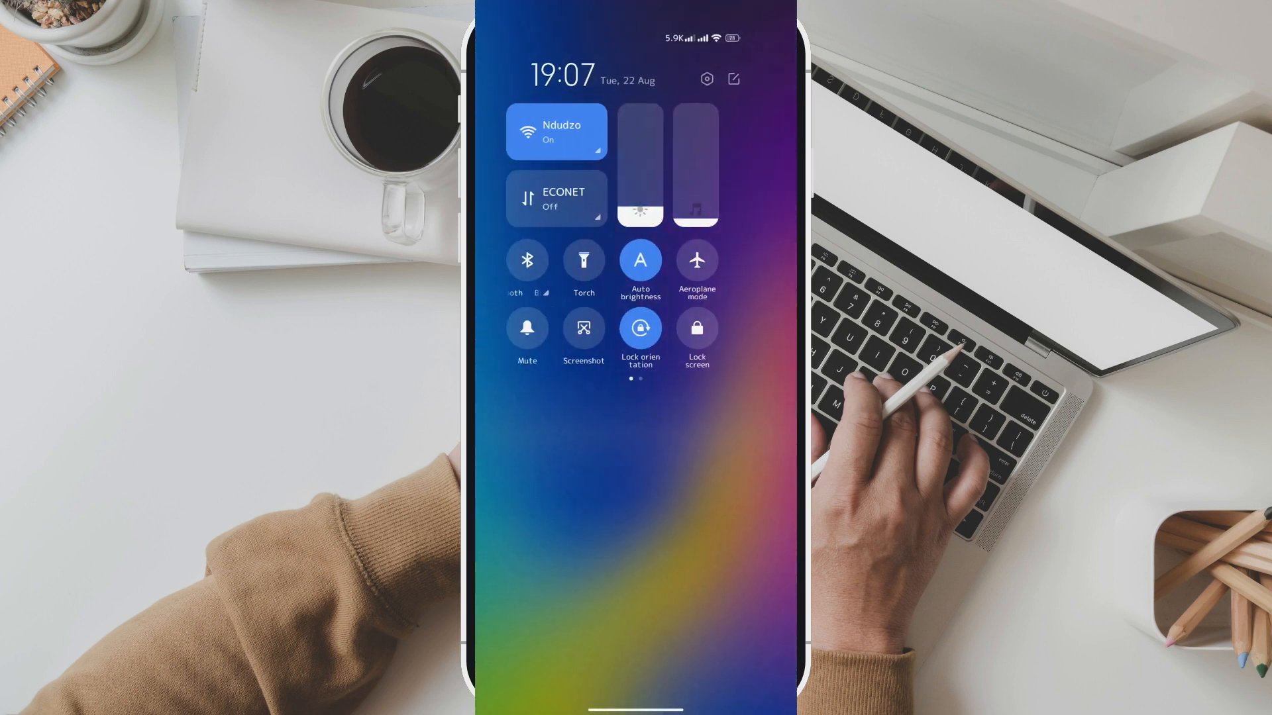
Step: Pull down Control centre to show its transparent blurred toggles over the wallpaper
scroll(left, 3)
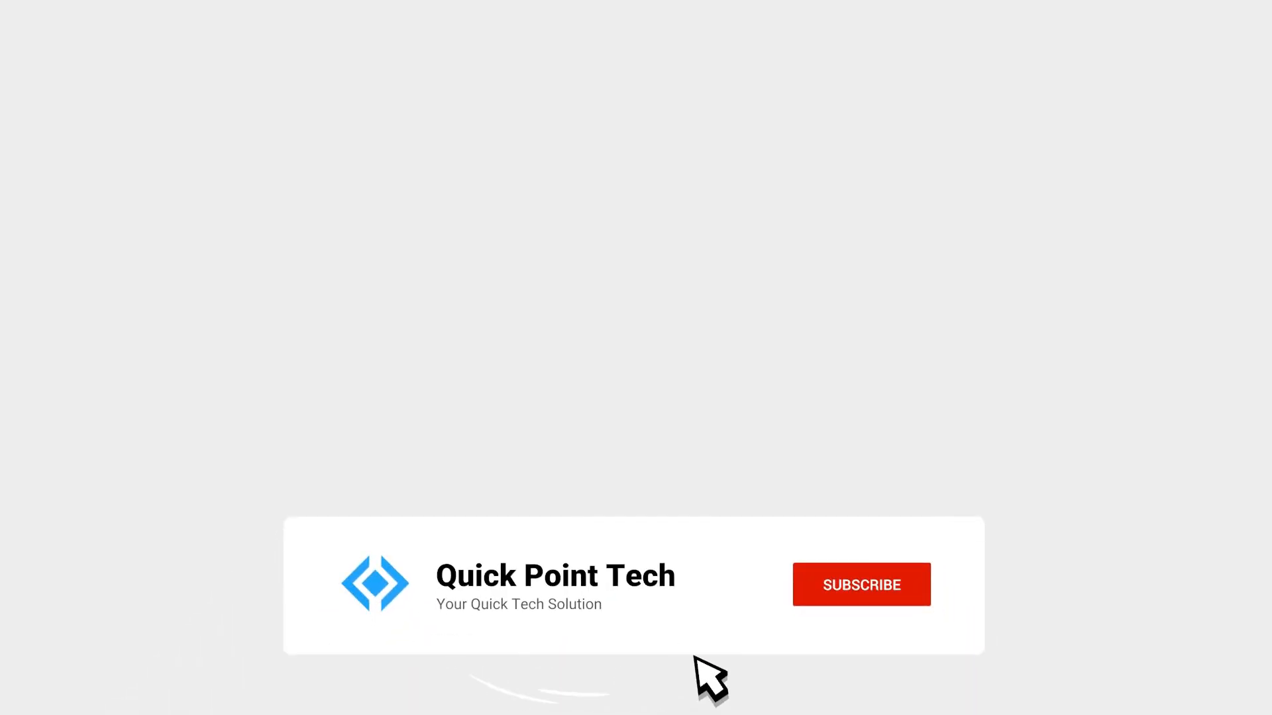
click(861, 584)
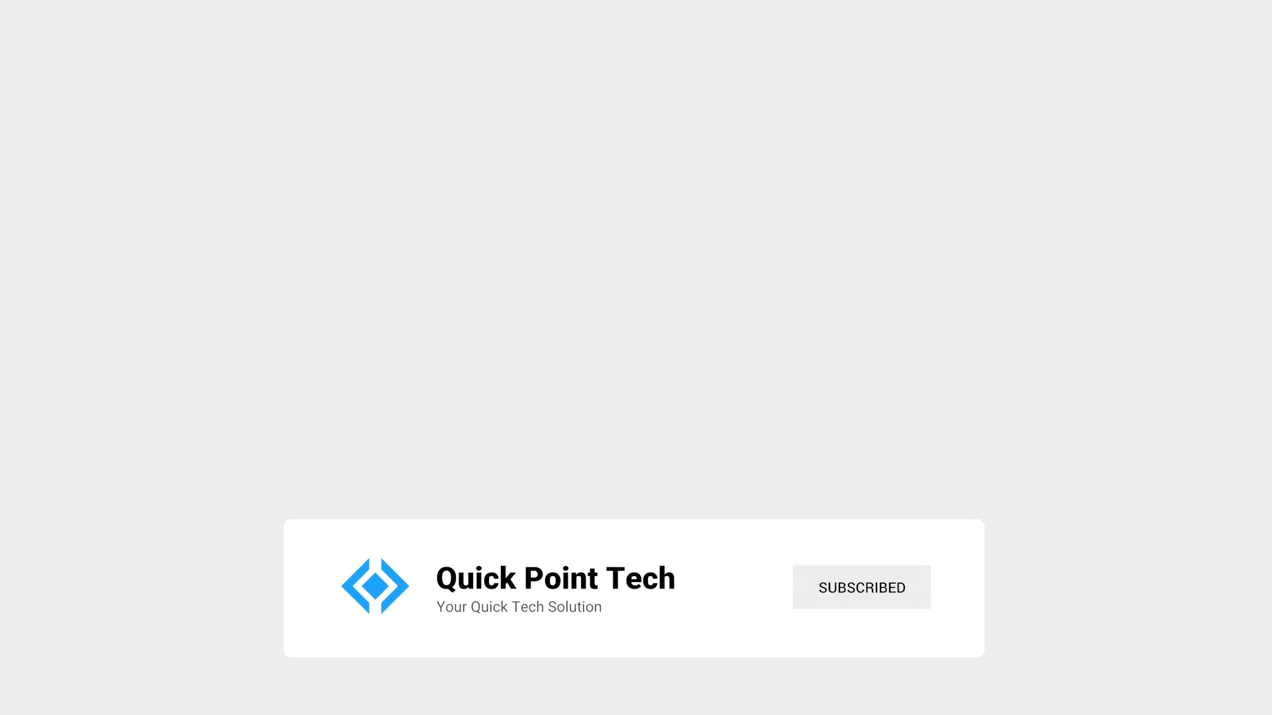